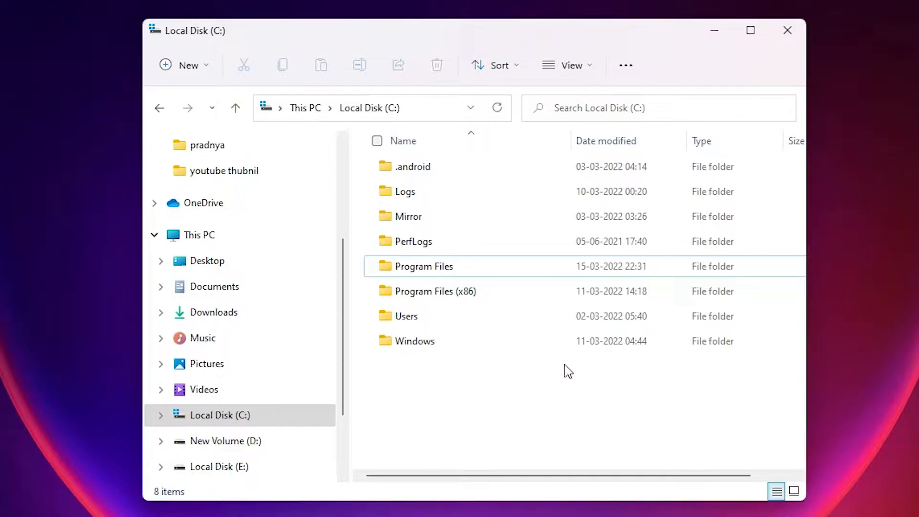
pyautogui.moveTo(522, 334)
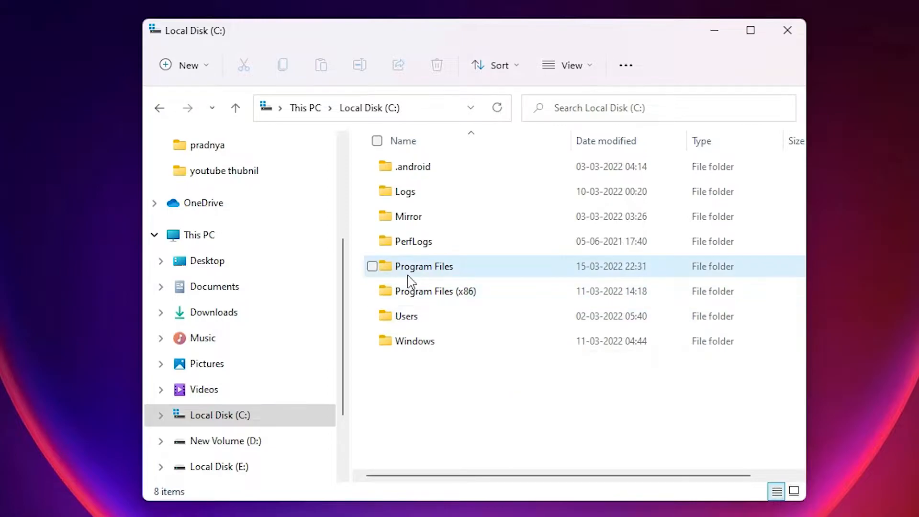
# Open Program Files, Corel and PASMUtility, each appearing in its own new window.
pyautogui.click(373, 267)
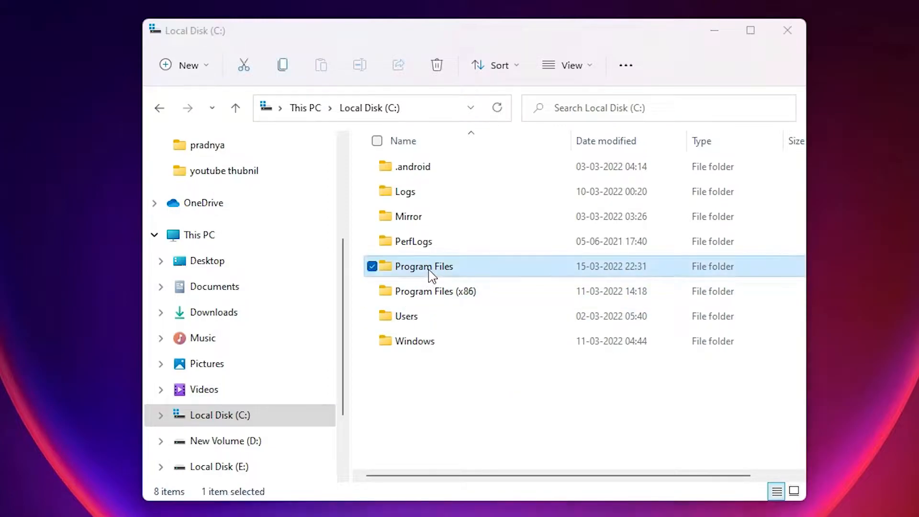
pyautogui.doubleClick(423, 266)
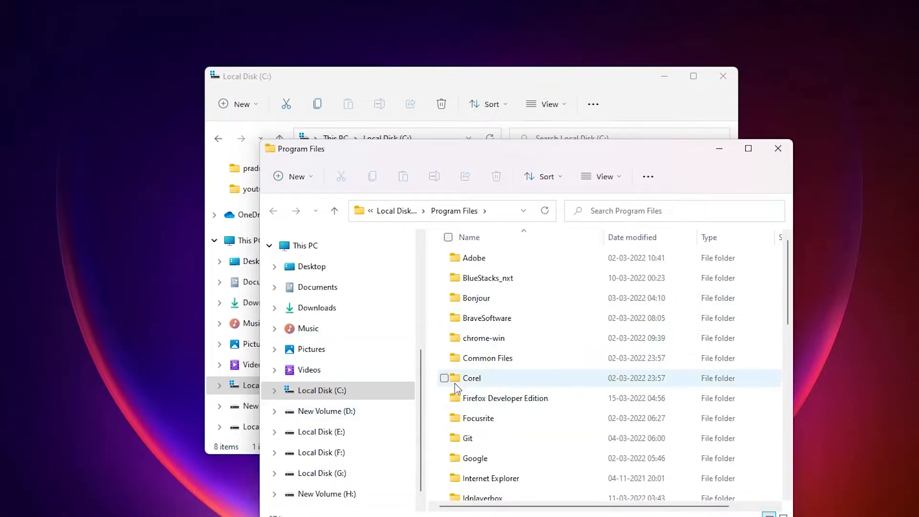
pyautogui.doubleClick(470, 378)
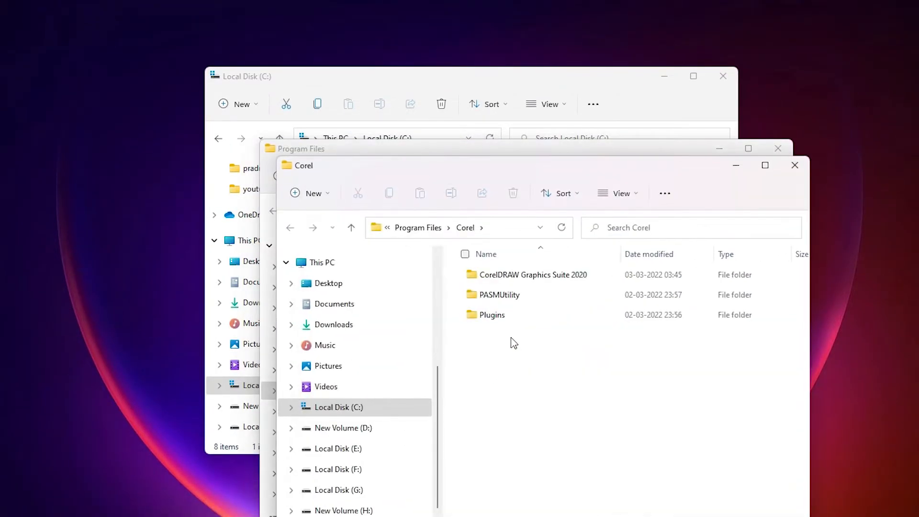
pyautogui.click(499, 294)
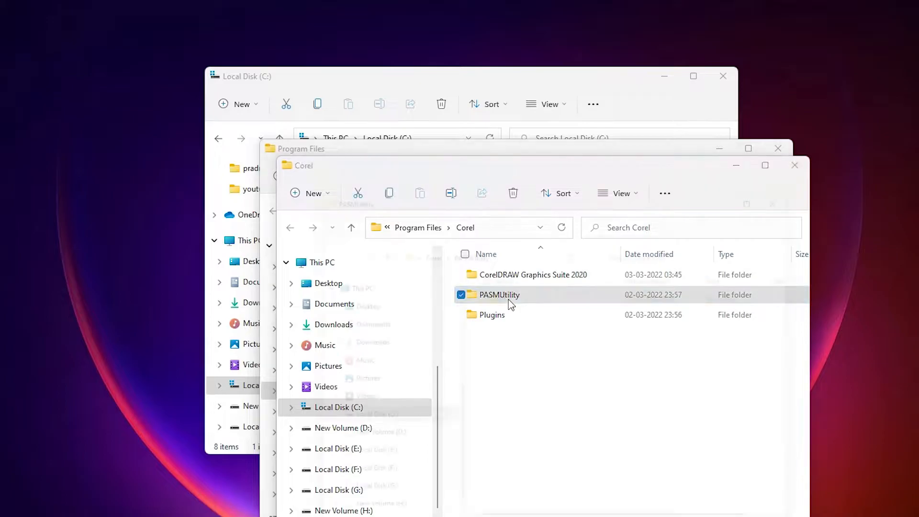
pyautogui.doubleClick(499, 294)
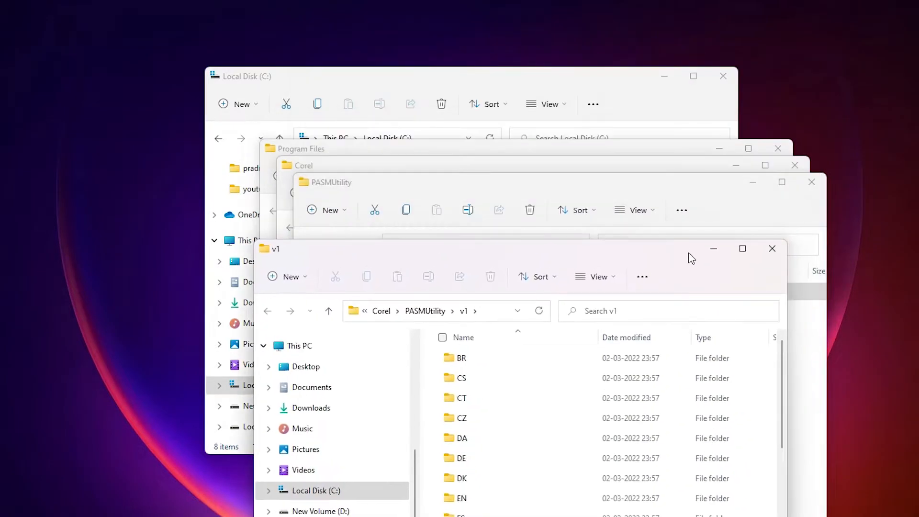
# Close the v1 window and another extra folder window.
pyautogui.click(772, 248)
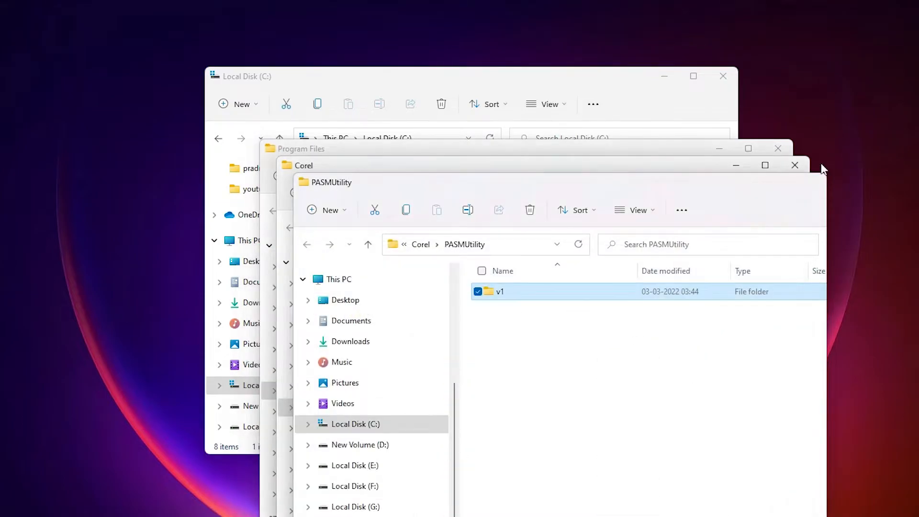
pyautogui.click(795, 165)
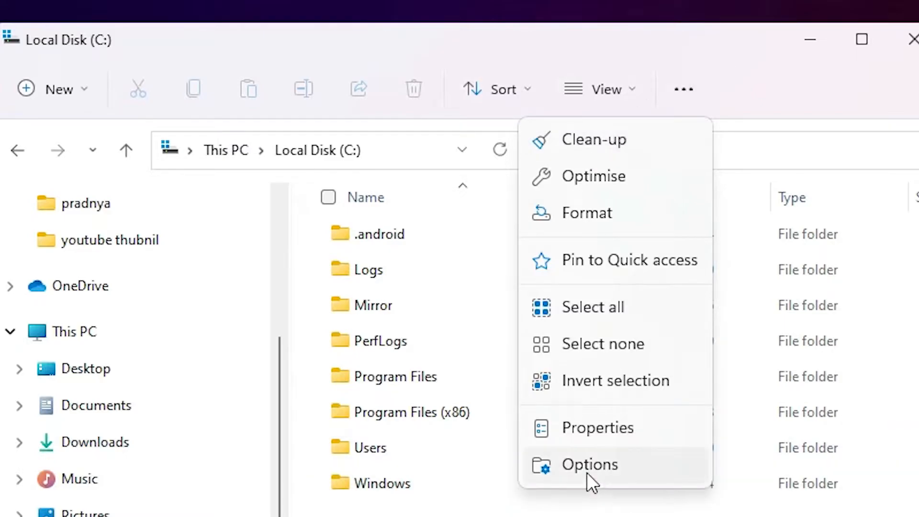
# Choose Options from the See more menu to open Folder Options.
pyautogui.click(590, 465)
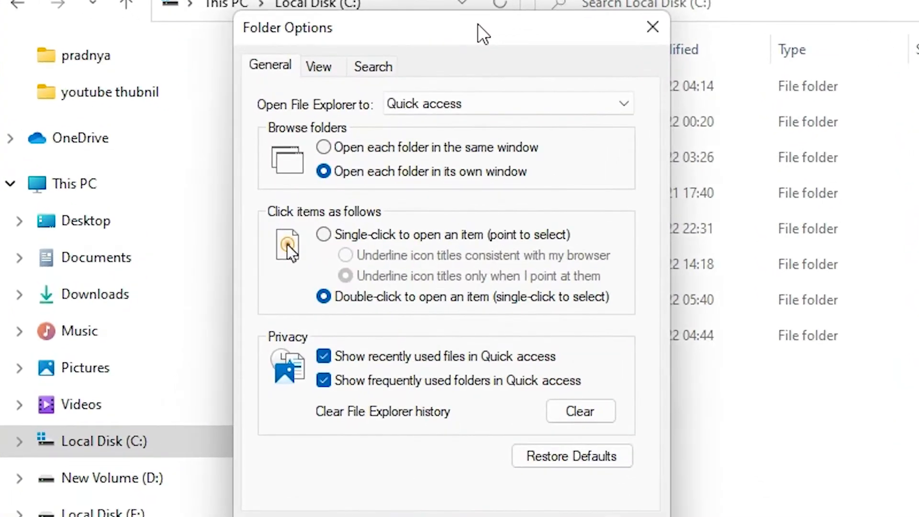
pyautogui.moveTo(322, 139)
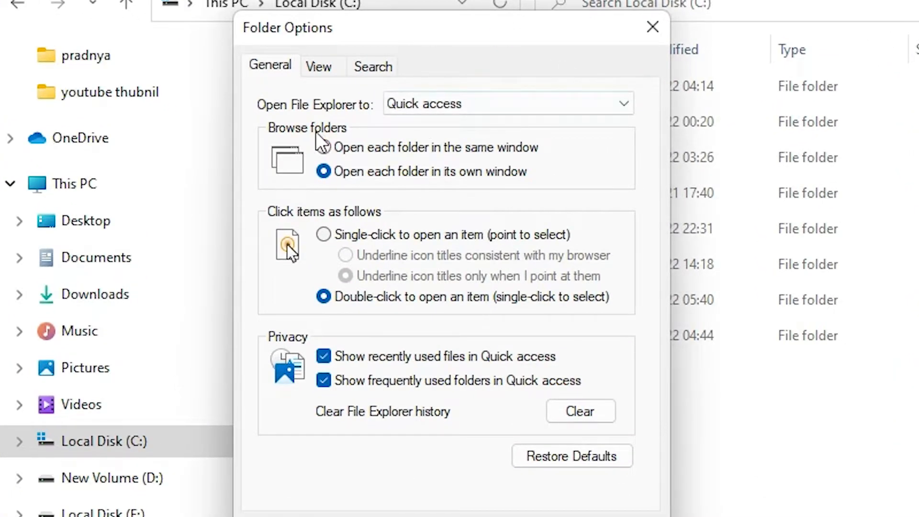
pyautogui.moveTo(336, 148)
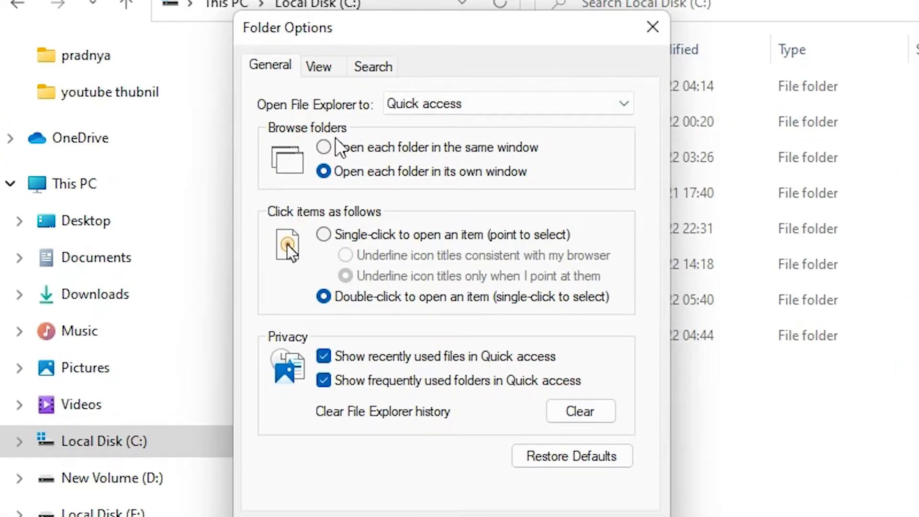
pyautogui.moveTo(390, 183)
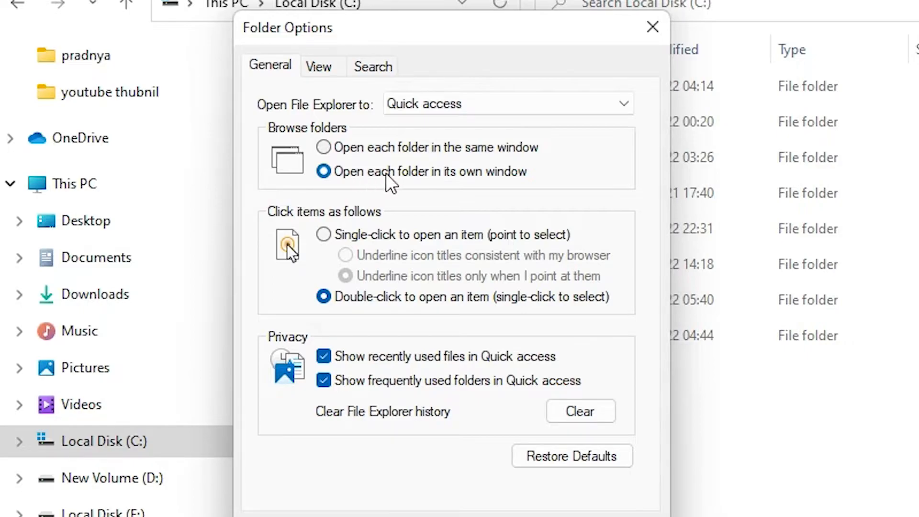
pyautogui.moveTo(504, 189)
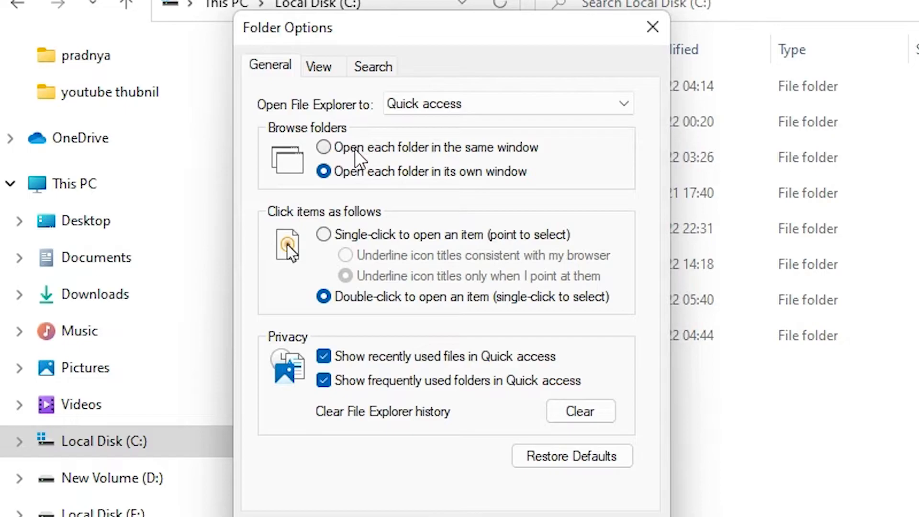
pyautogui.moveTo(527, 166)
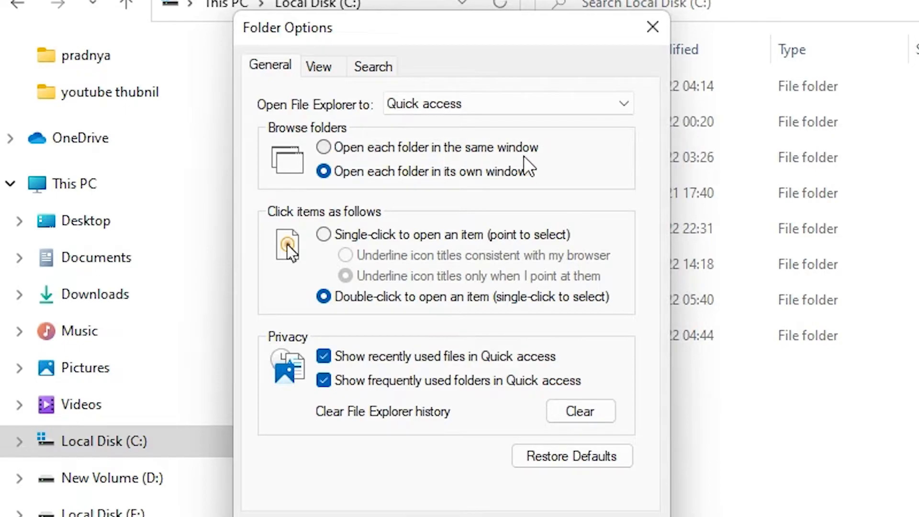
# Select 'Open each folder in the same window' in Folder Options and confirm with OK.
pyautogui.click(323, 147)
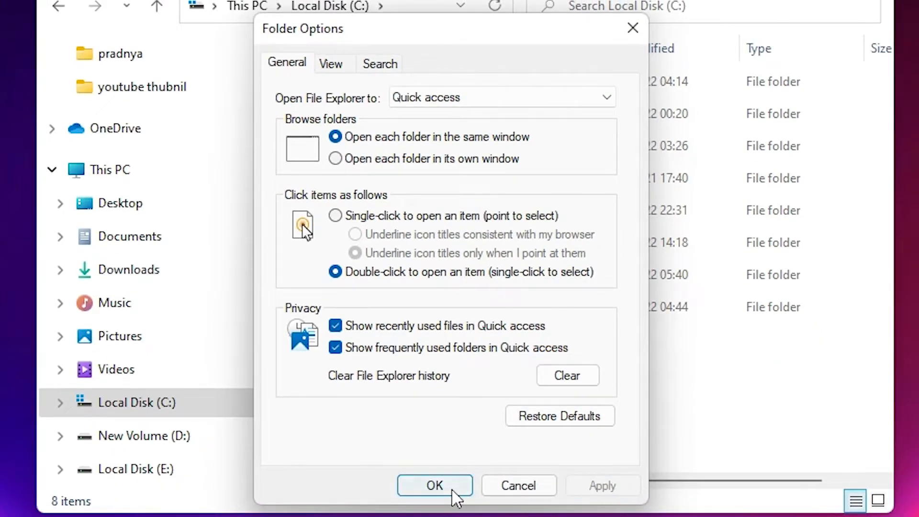
pyautogui.click(434, 485)
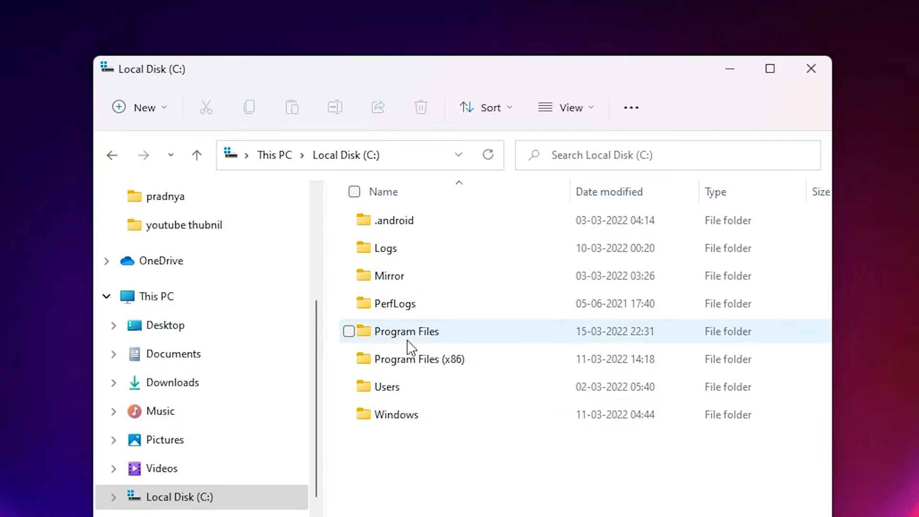
pyautogui.moveTo(406, 337)
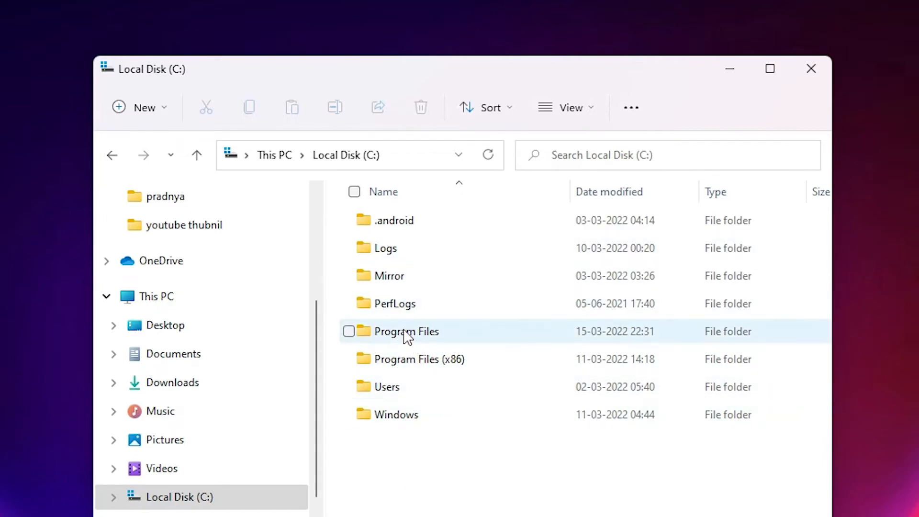
pyautogui.doubleClick(405, 331)
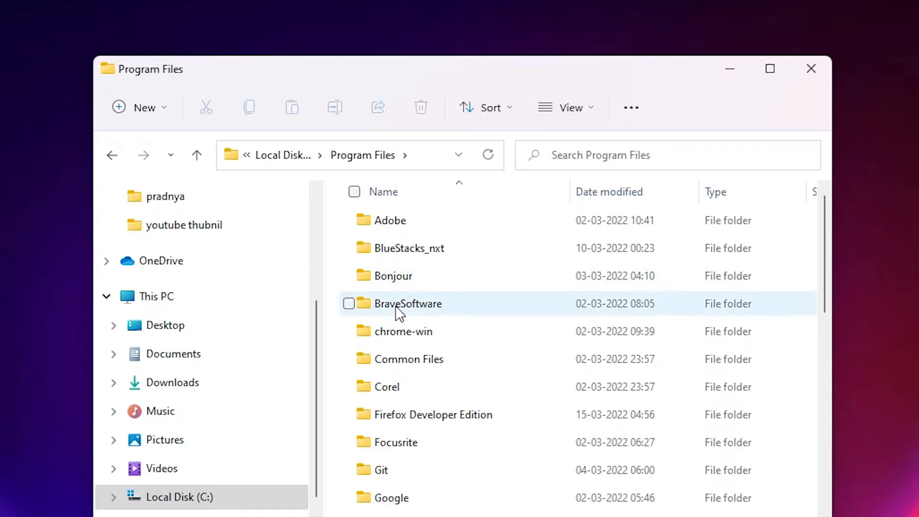
pyautogui.doubleClick(391, 276)
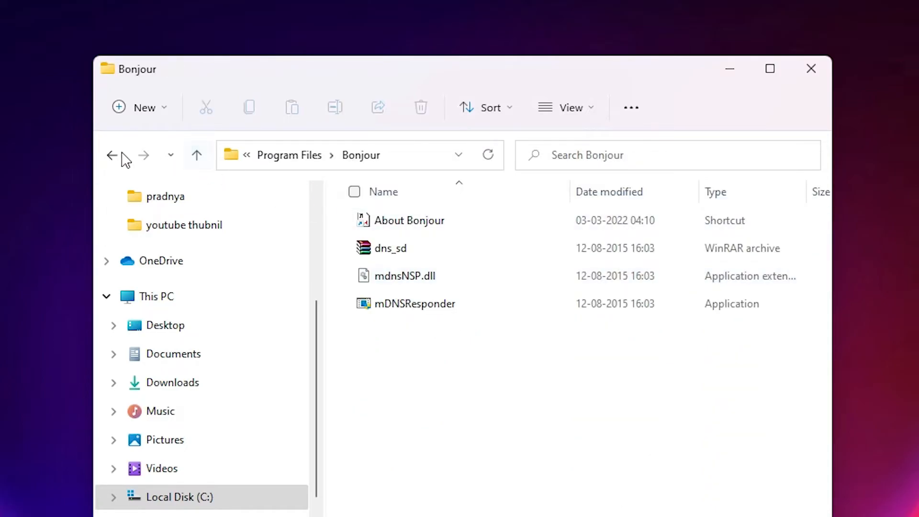
pyautogui.click(113, 154)
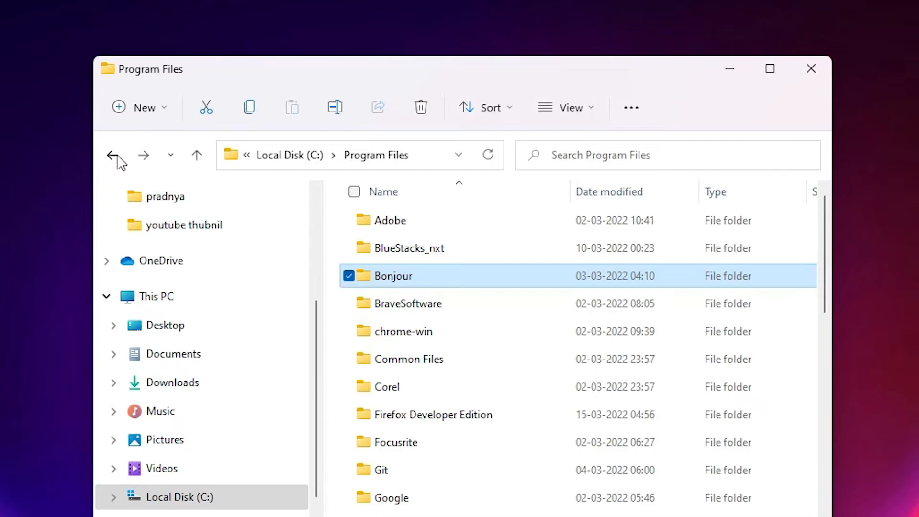
pyautogui.click(118, 155)
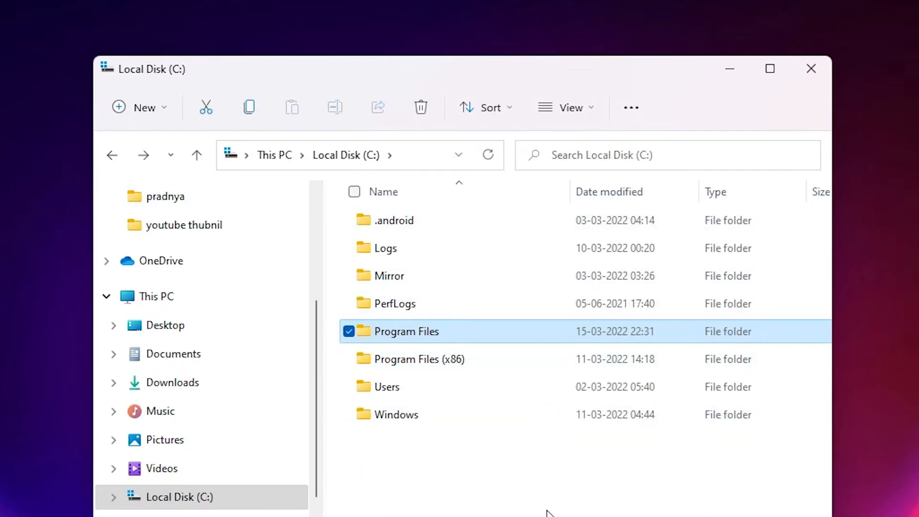